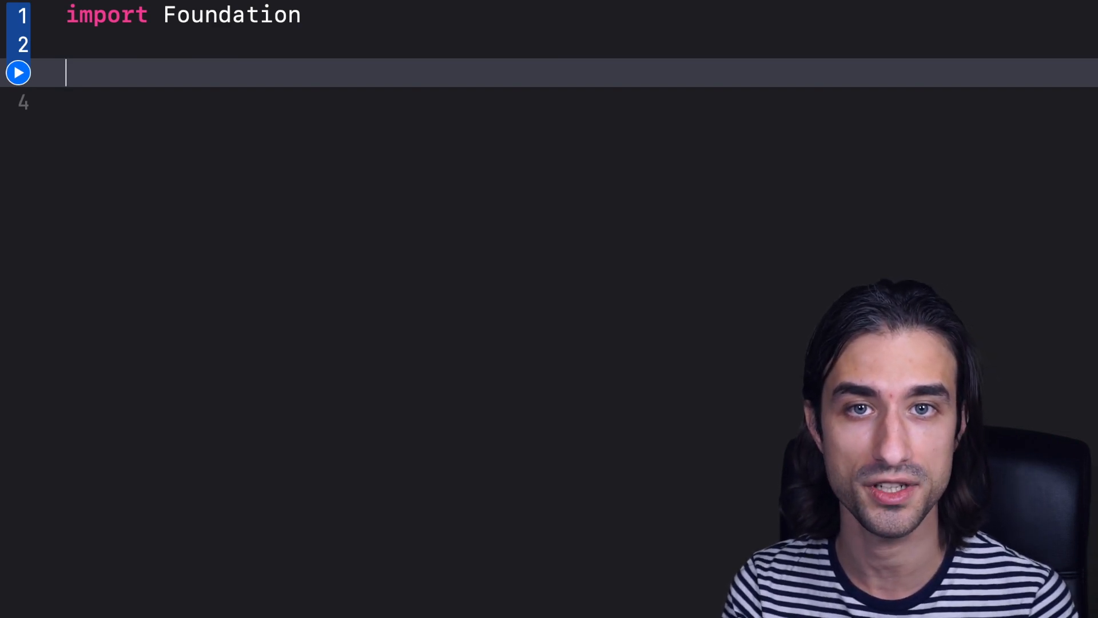
text(@au)
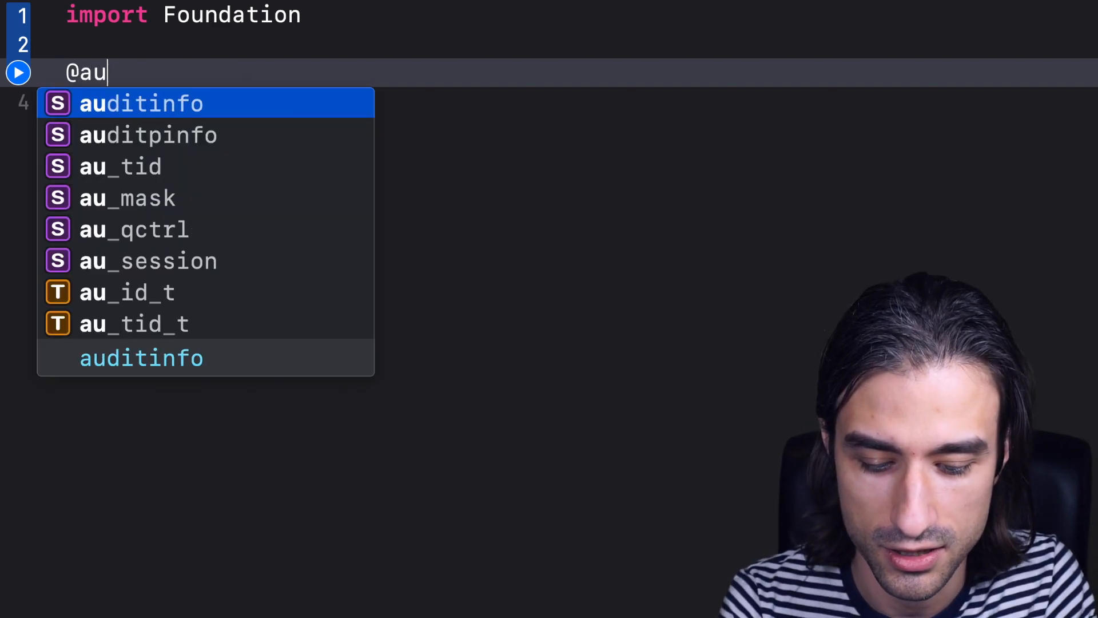
text(toclosure)
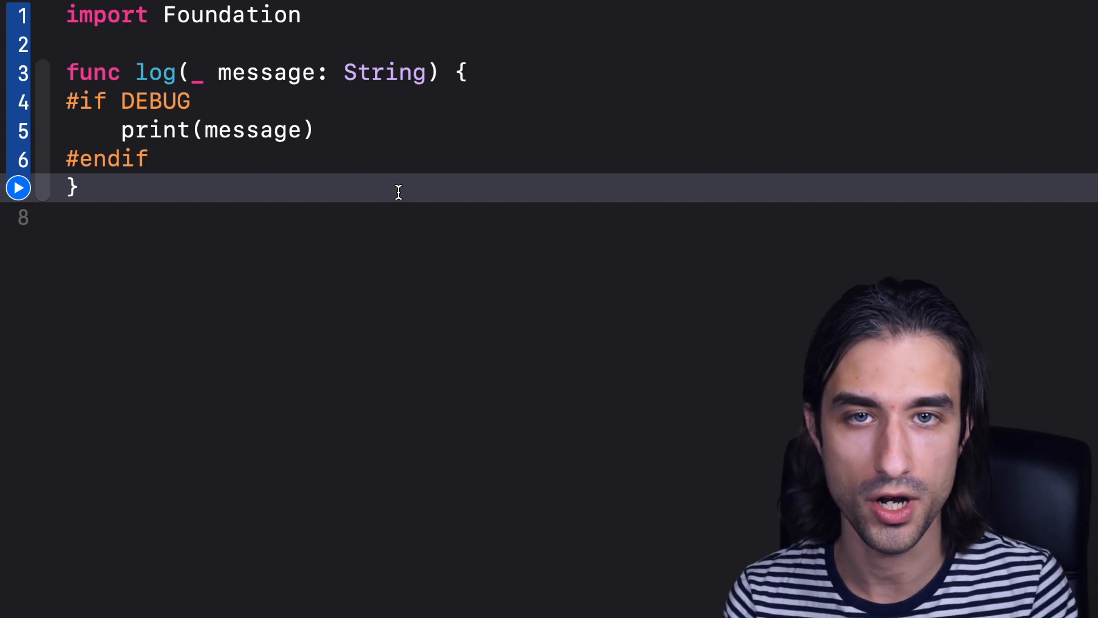
text(let)
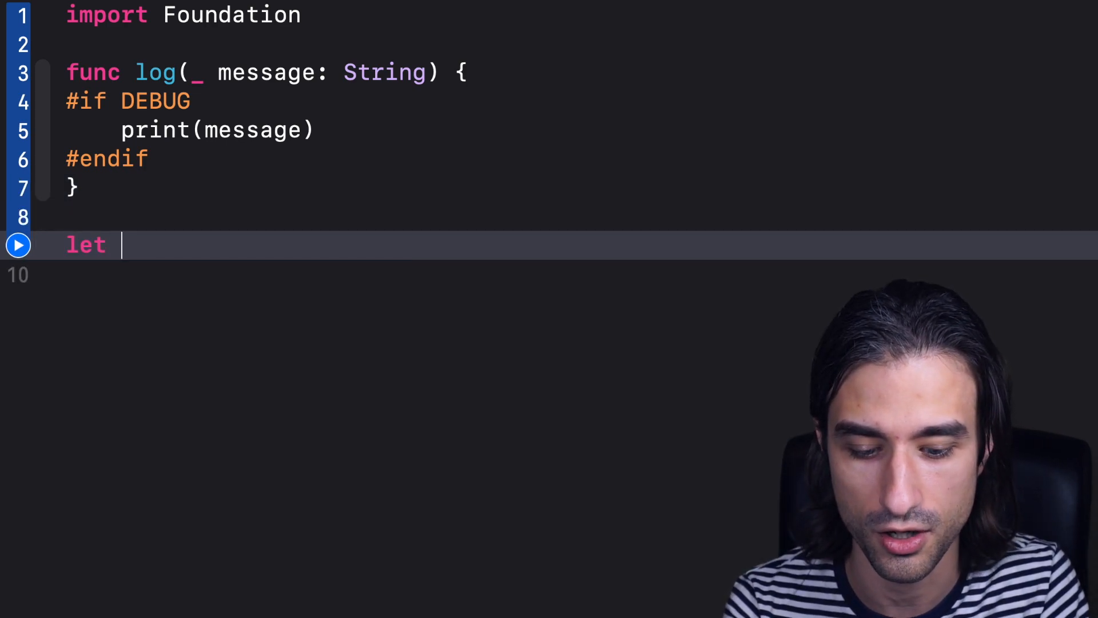
text(urlResponse)
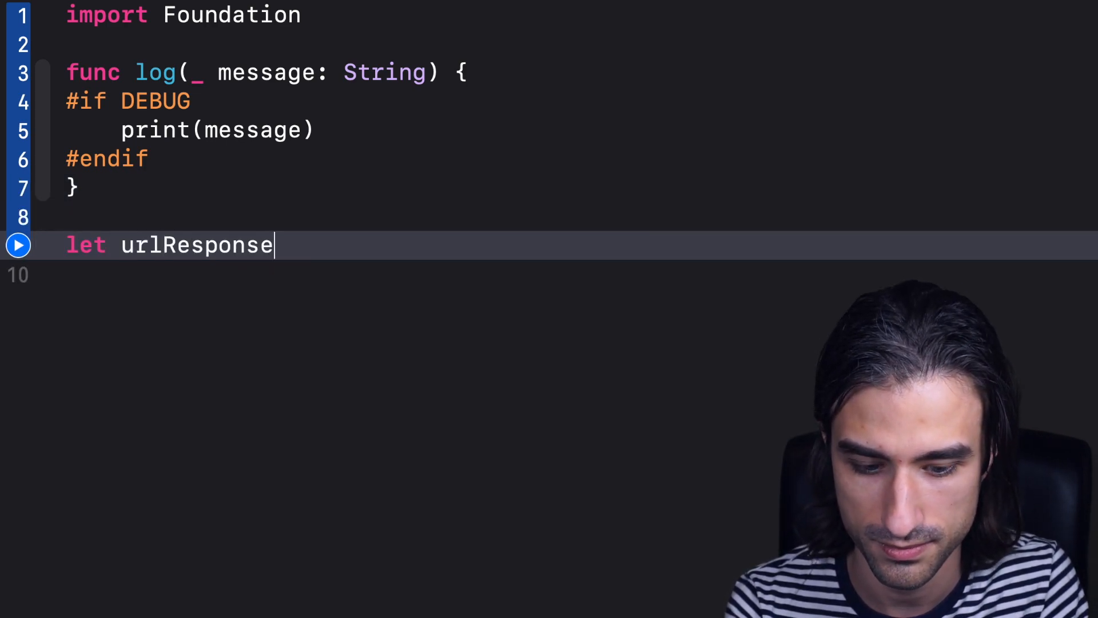
text(= URLResponse)
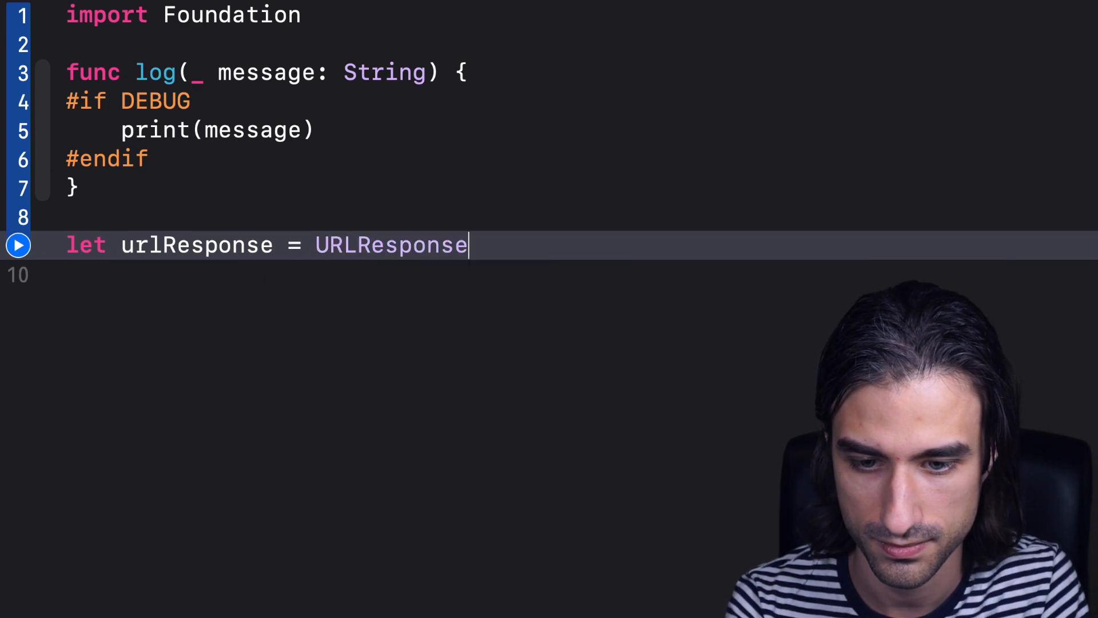
text(())
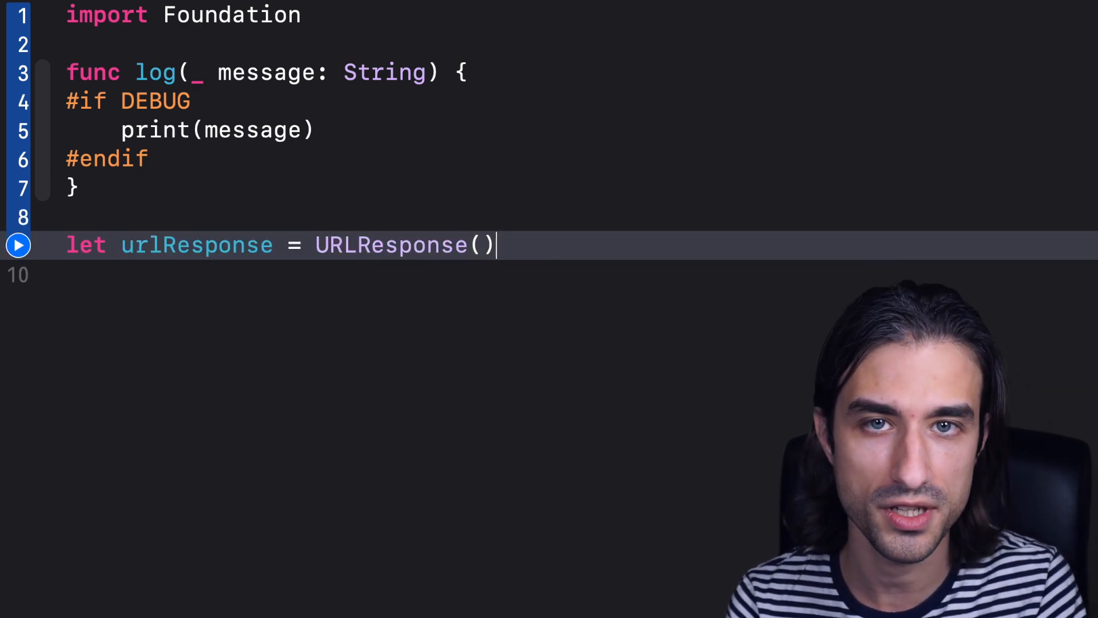
text(log)
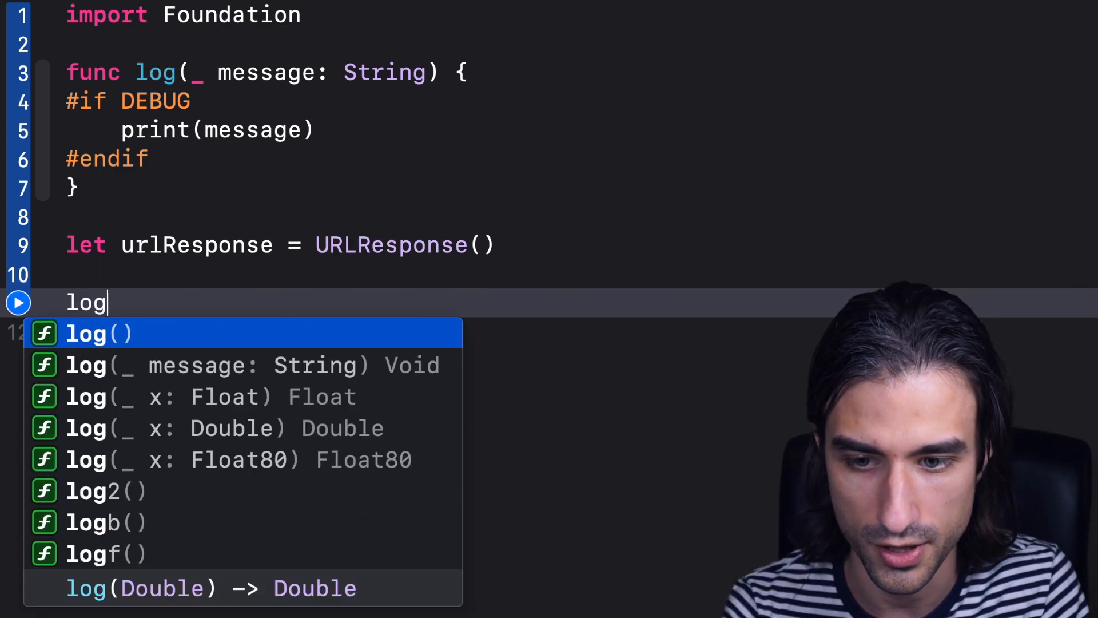
text((urlResponse)
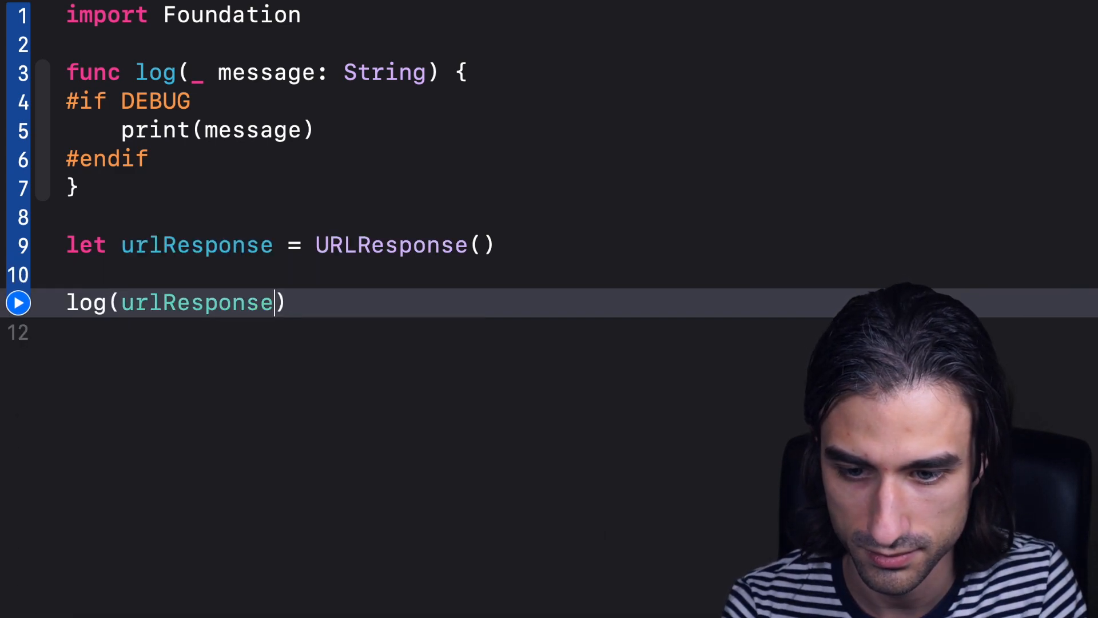
text(.debugDescription)
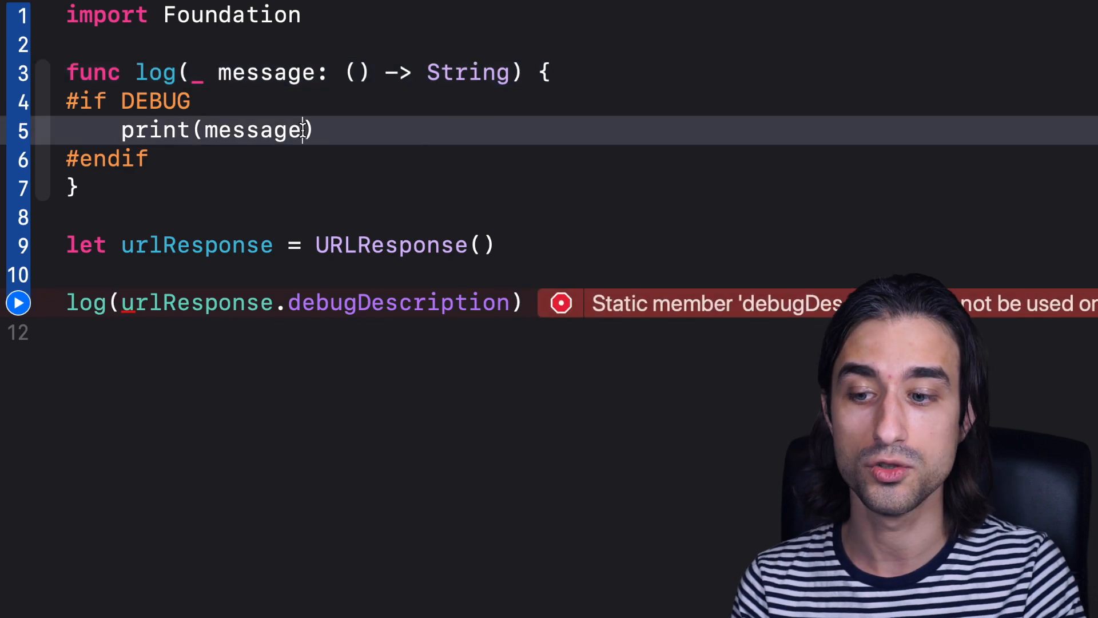
text(())
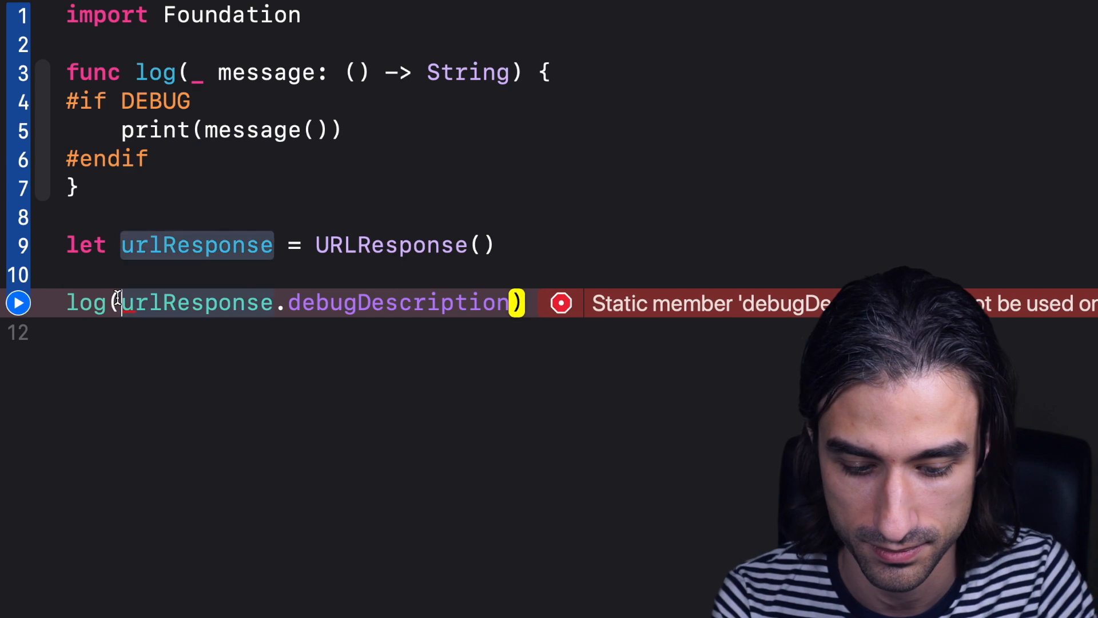
text({)
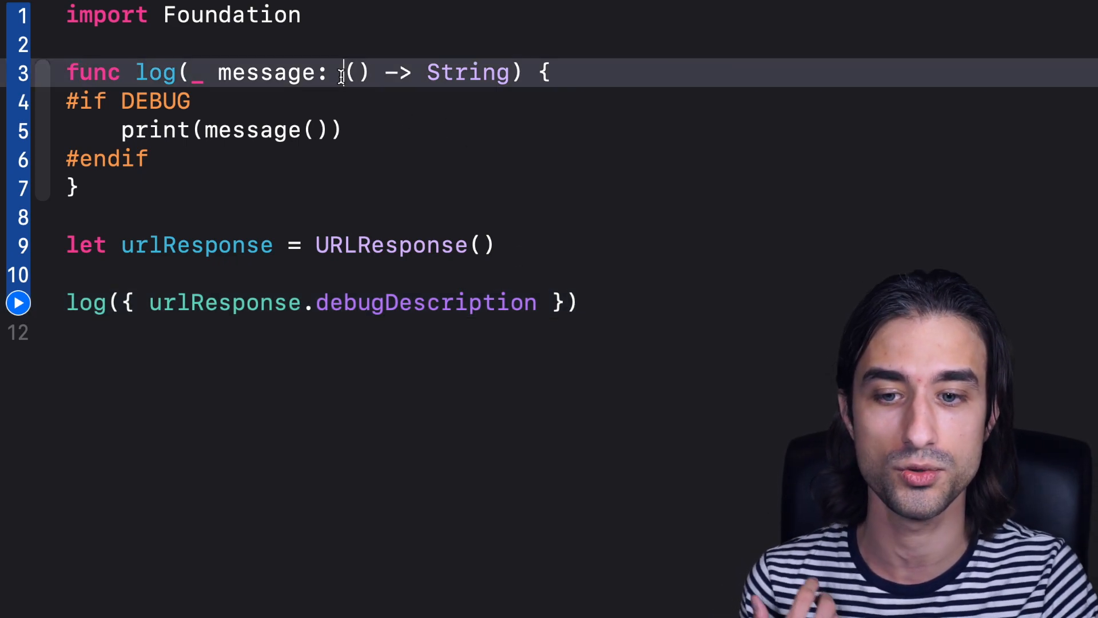
text(@)
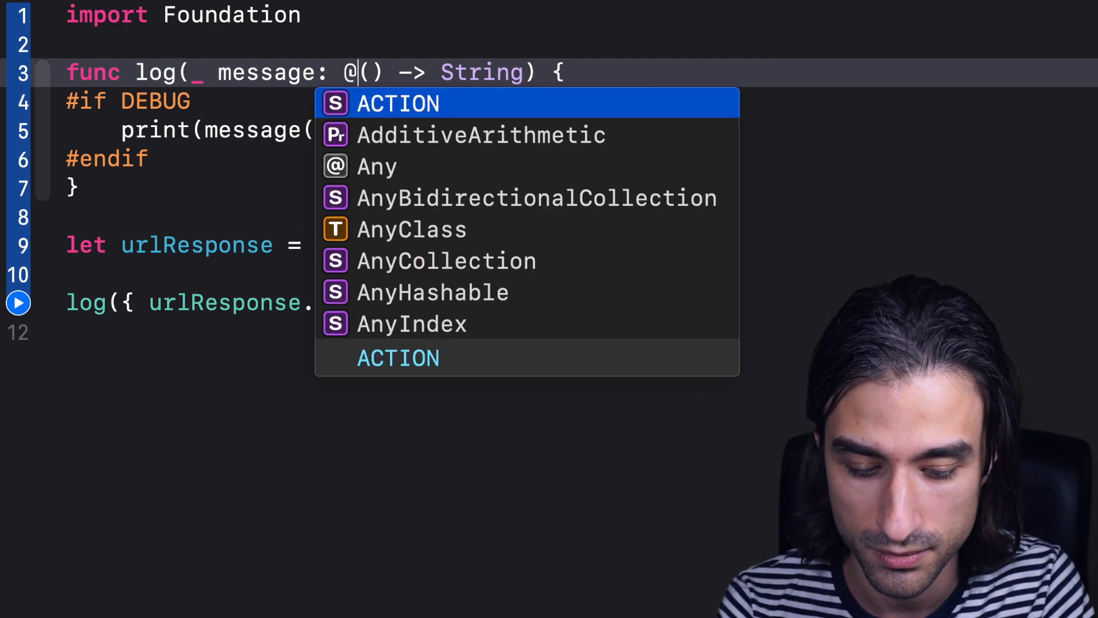
text(autocl)
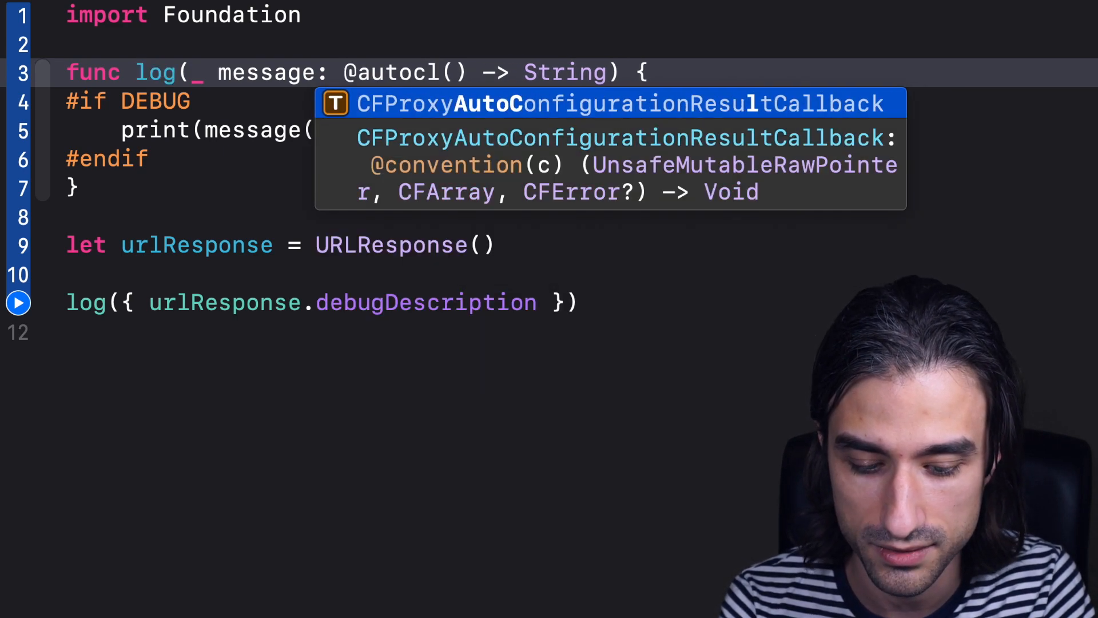
text(osu)
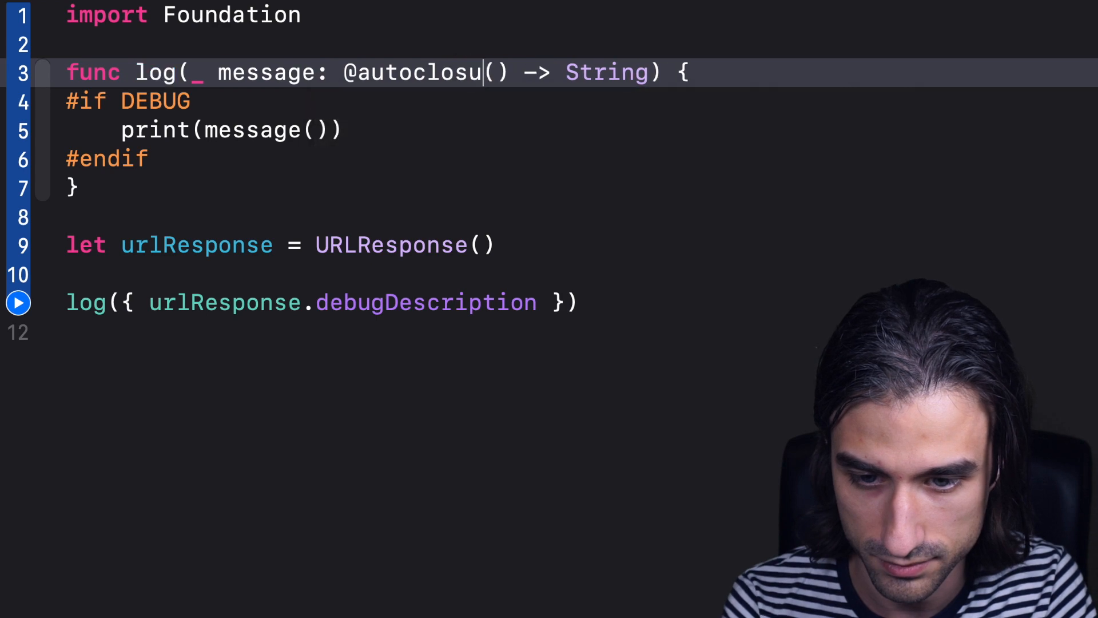